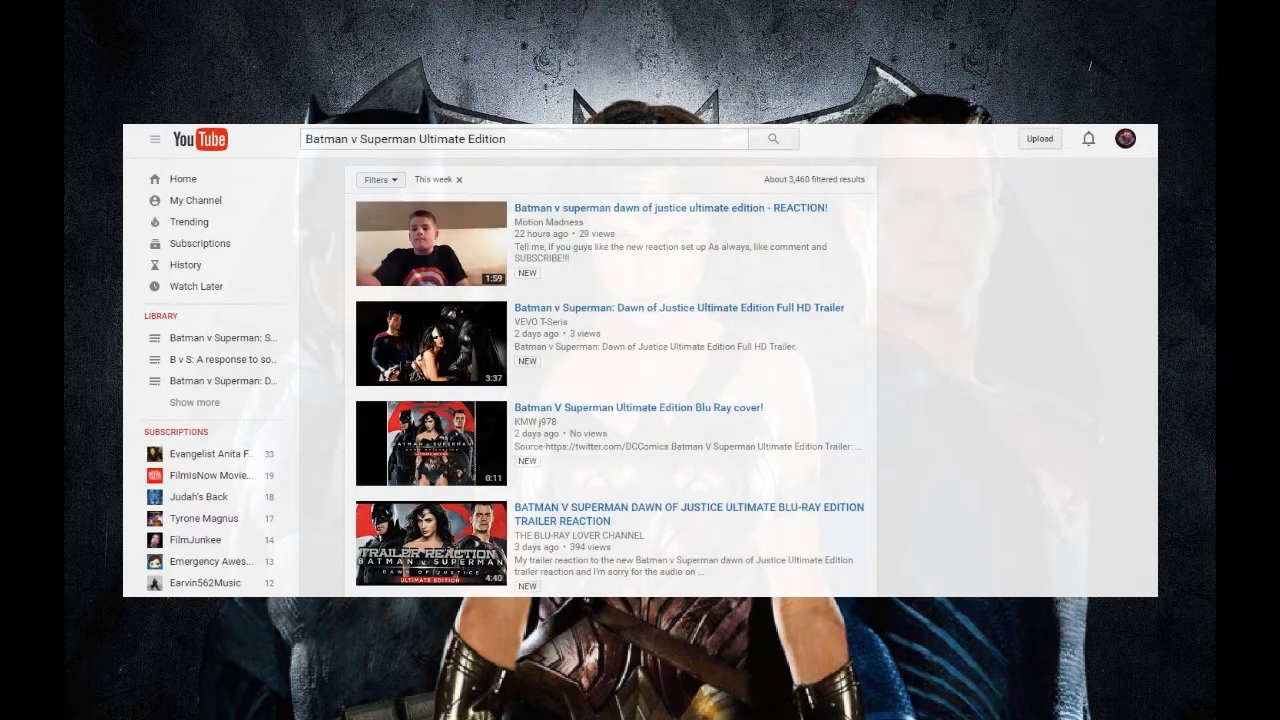
# Load the next page of this week's Batman v Superman Ultimate Edition results and browse its reaction videos
pyautogui.scroll(-3)
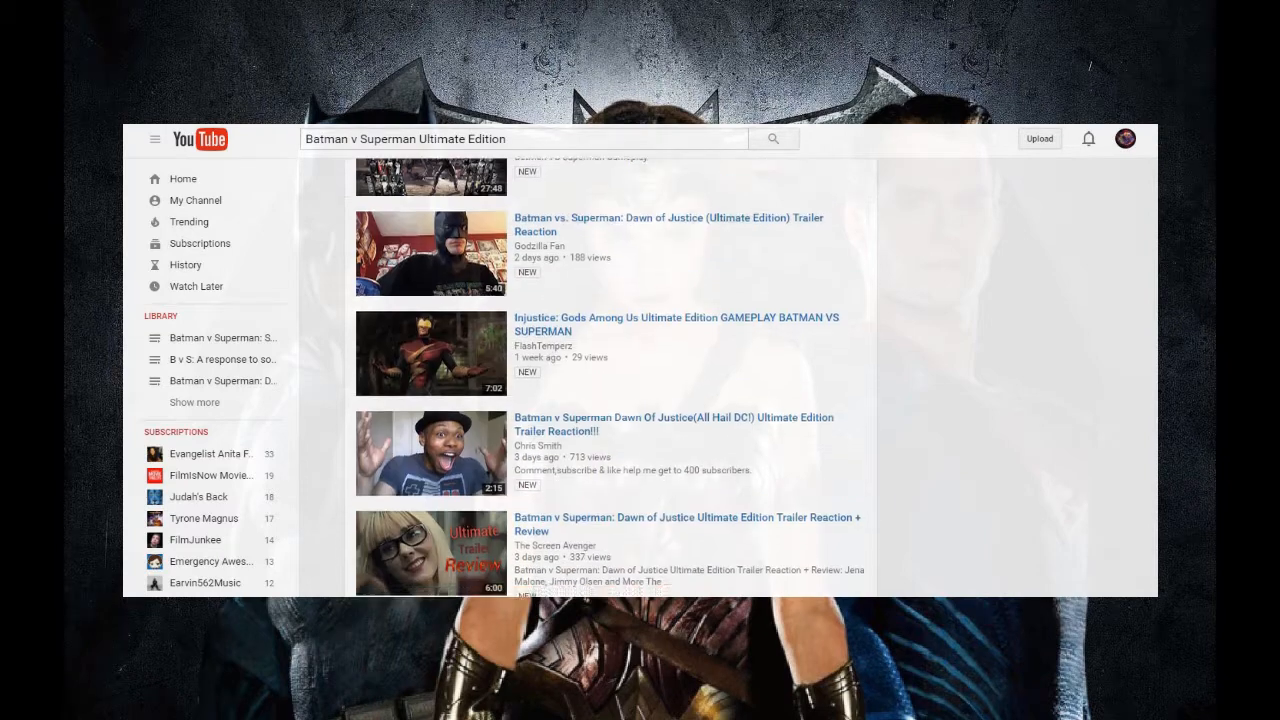
pyautogui.click(432, 176)
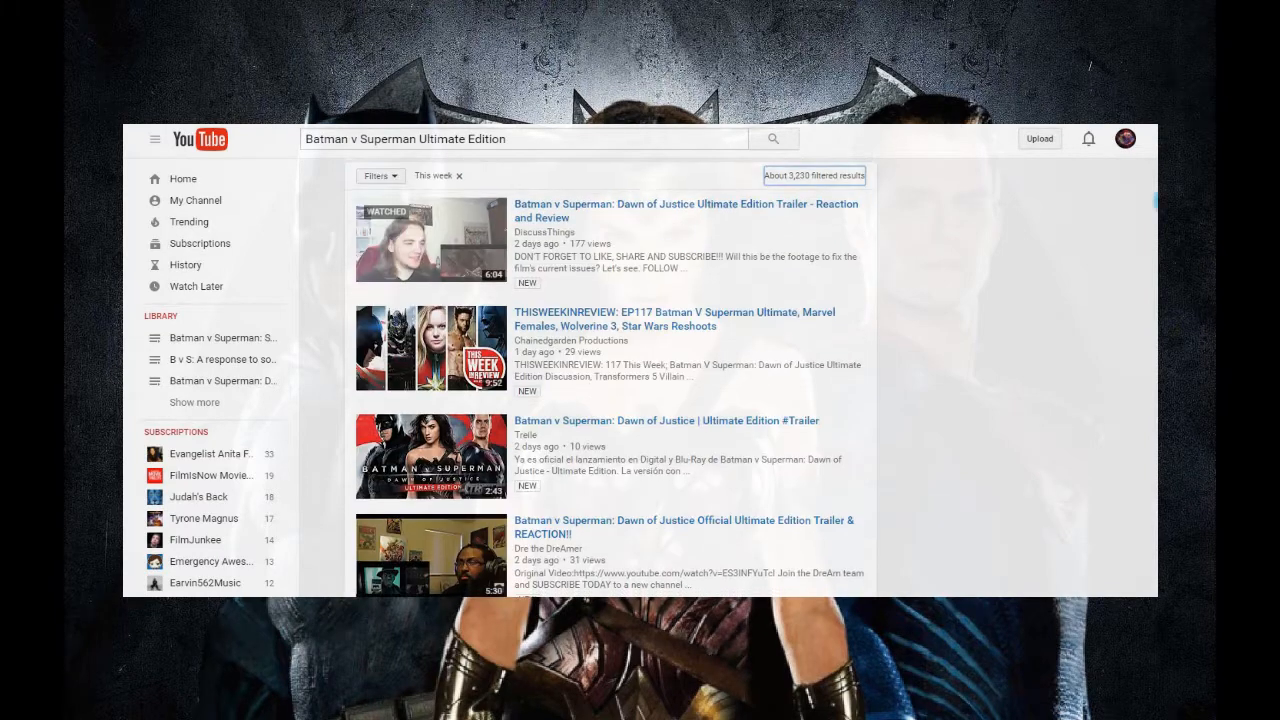
pyautogui.scroll(-3)
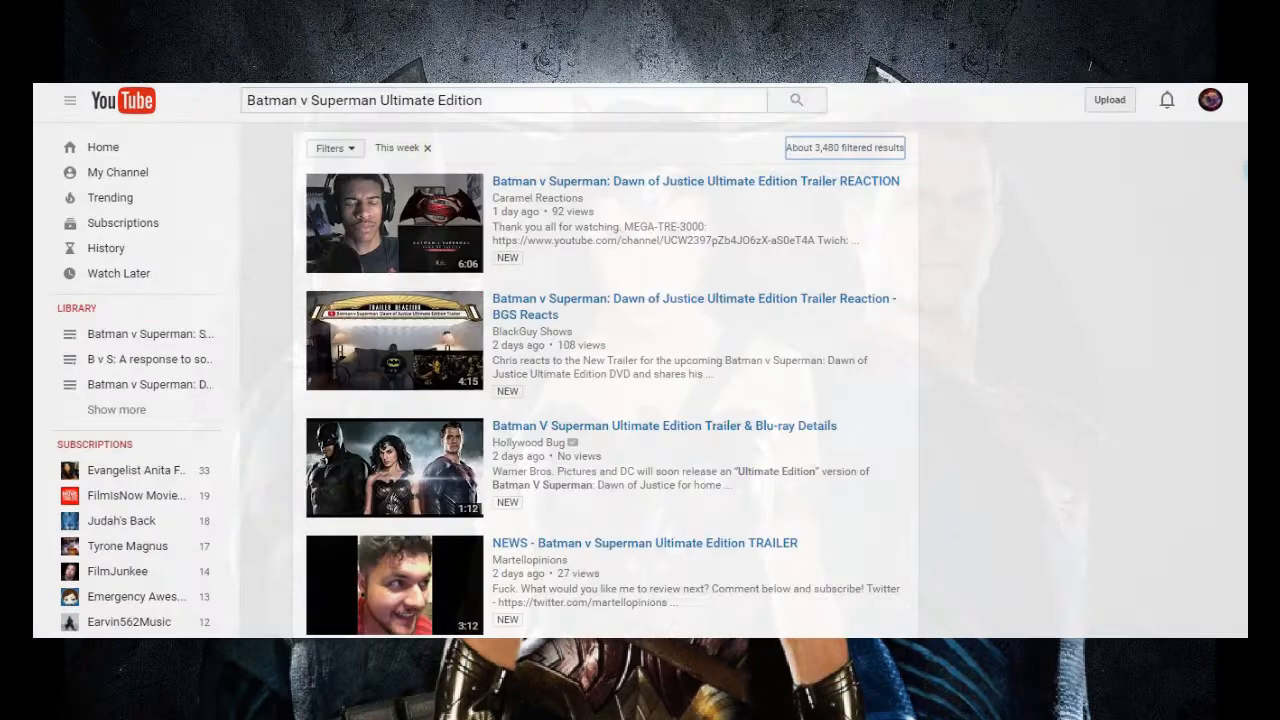
pyautogui.scroll(-3)
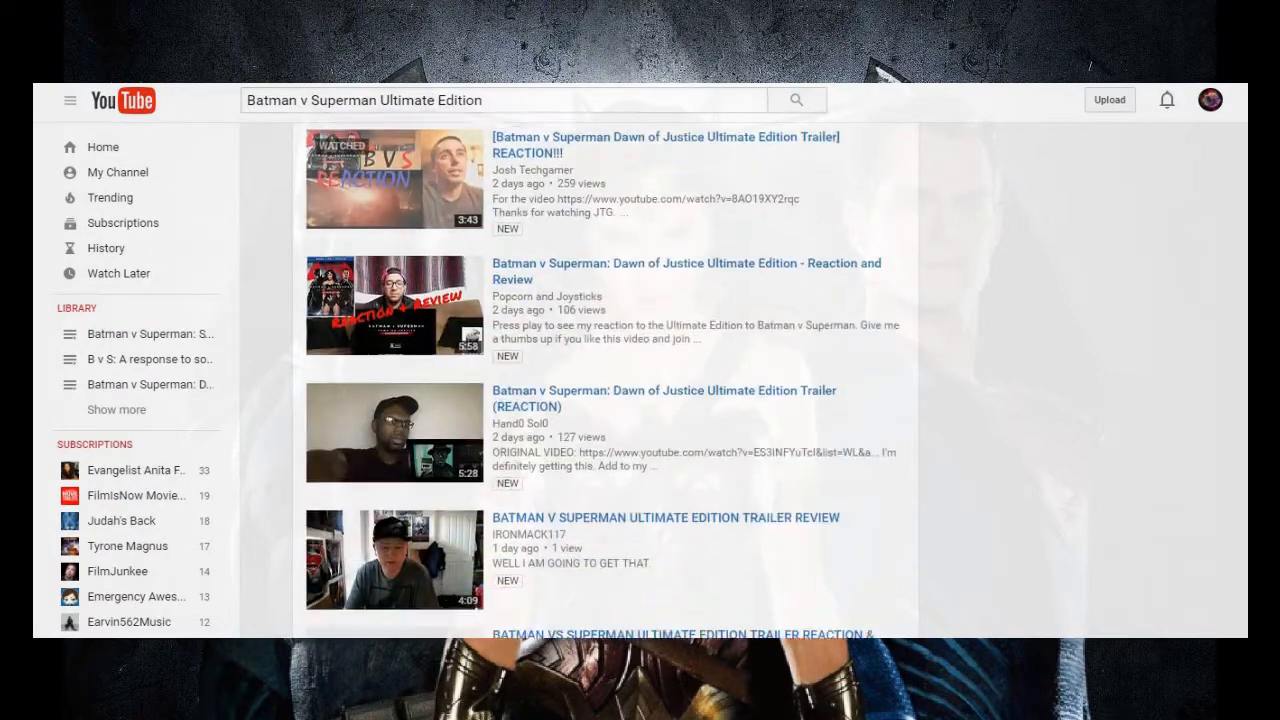
pyautogui.scroll(-3)
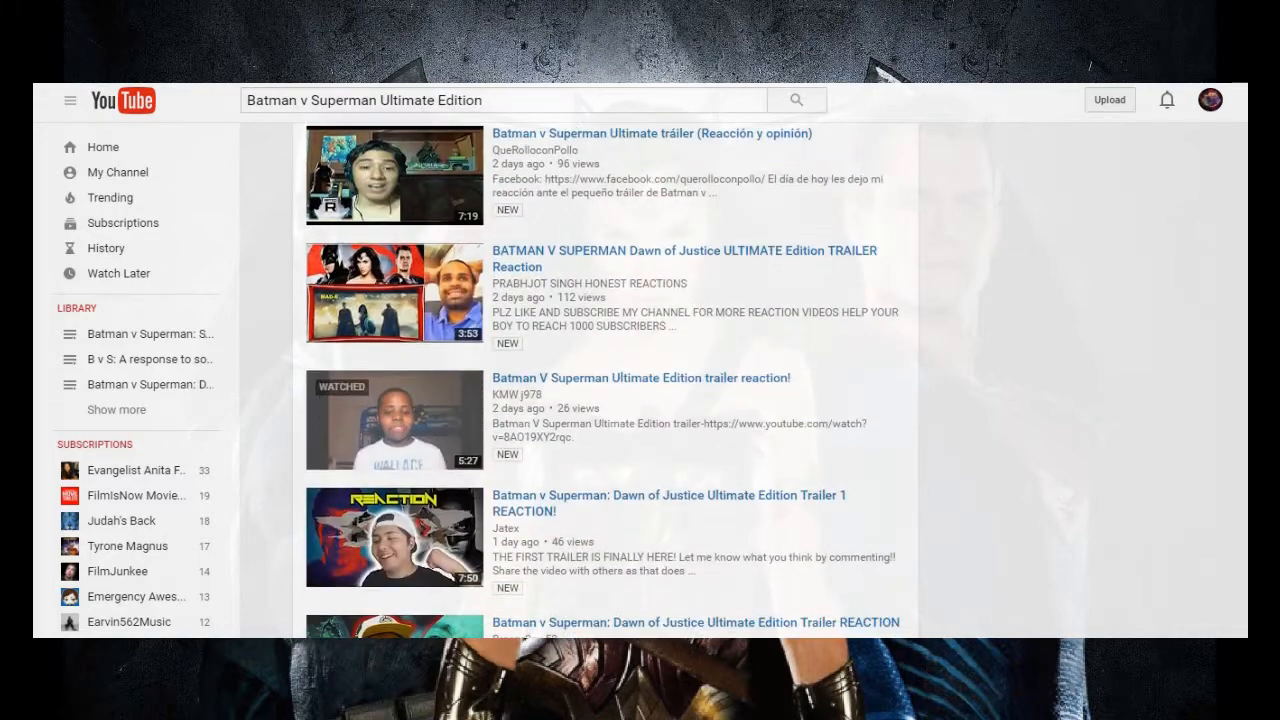
pyautogui.scroll(-3)
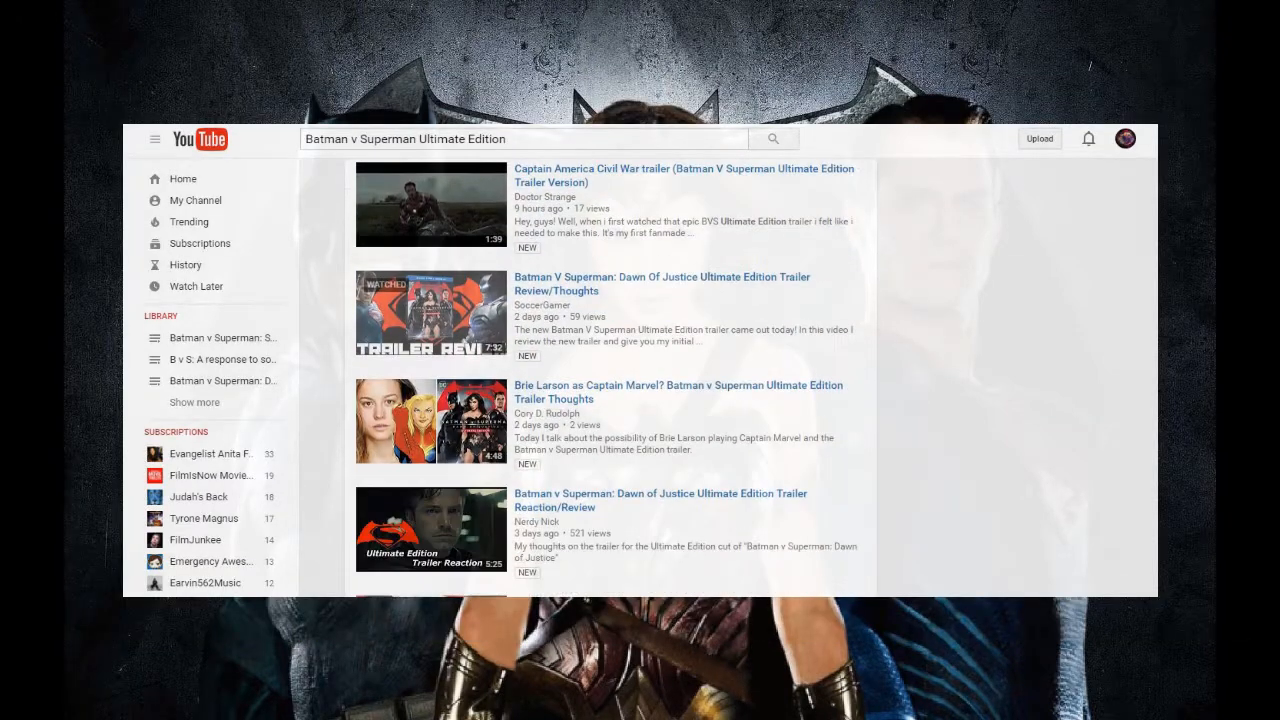
pyautogui.scroll(-3)
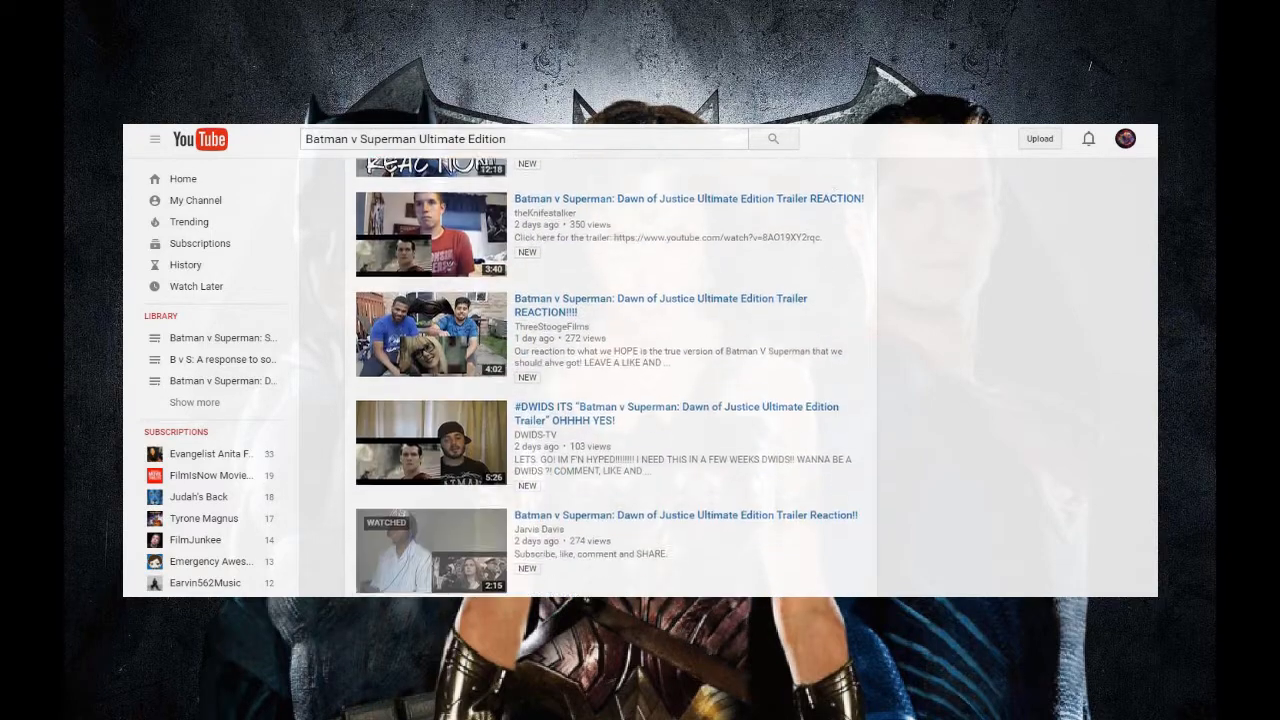
pyautogui.scroll(-3)
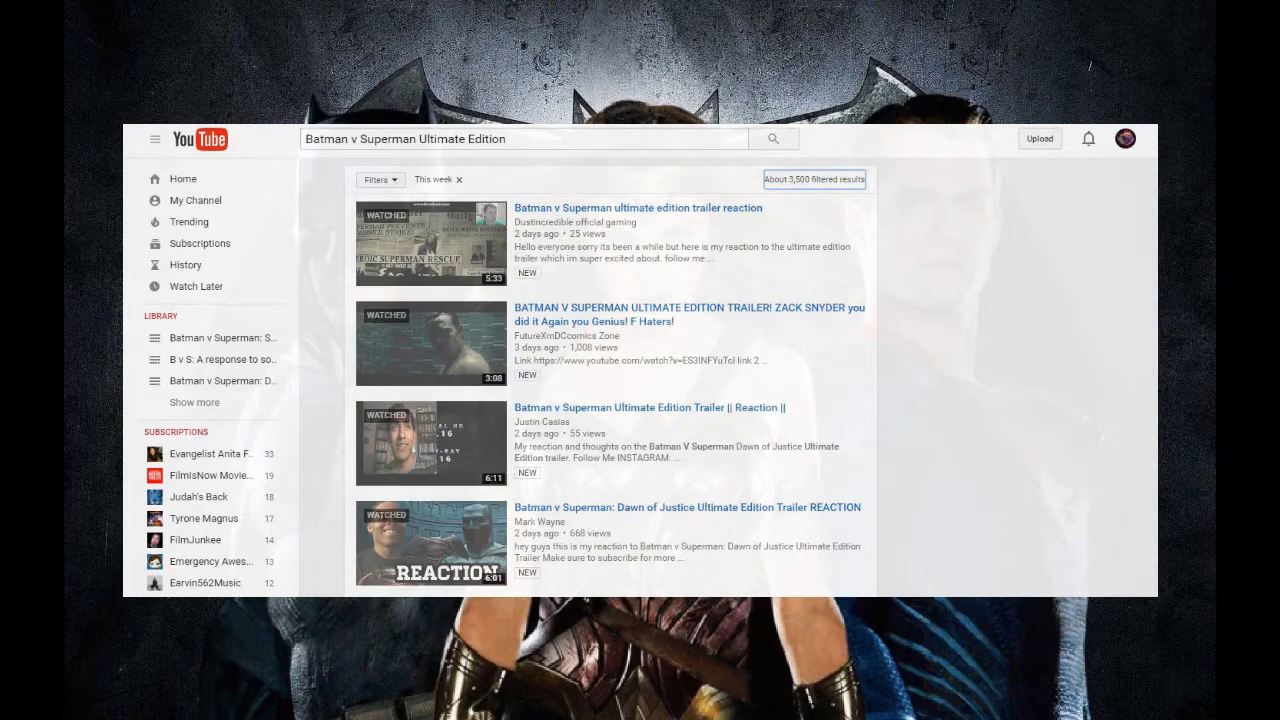
# Reach the pagination bar, jump to the following results page and browse down to its end
pyautogui.scroll(-3)
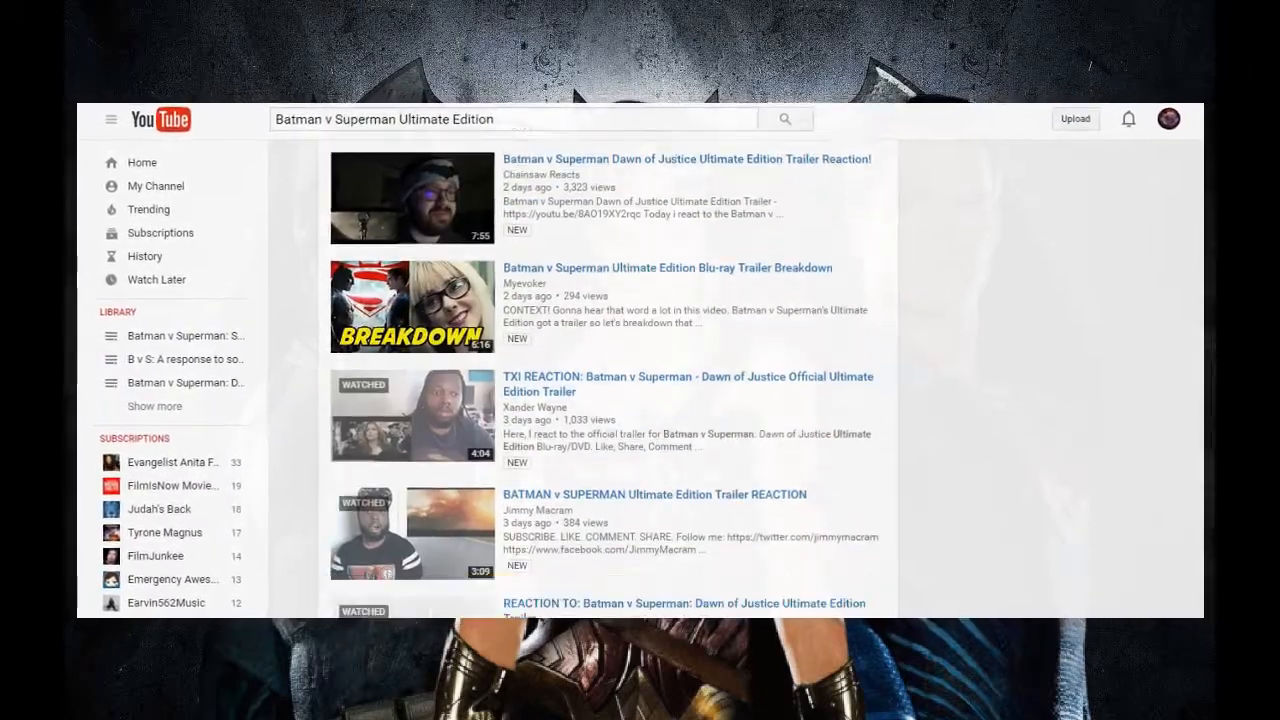
pyautogui.scroll(-3)
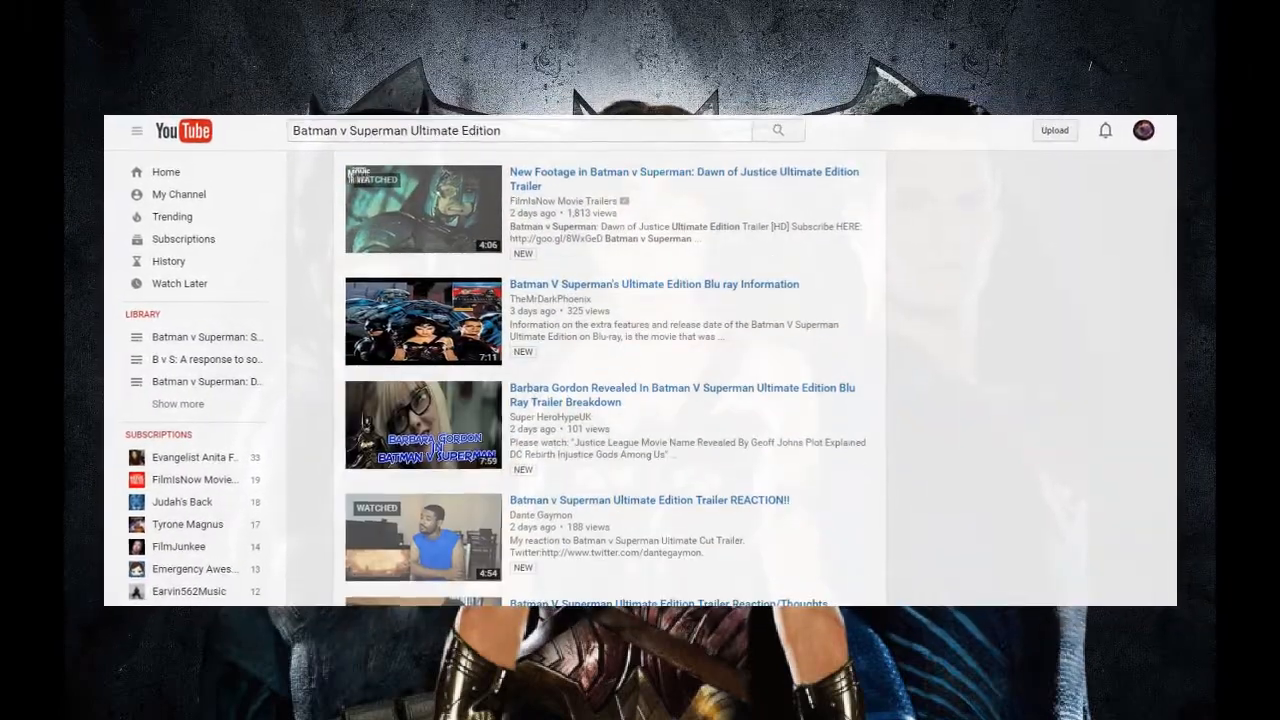
pyautogui.scroll(-3)
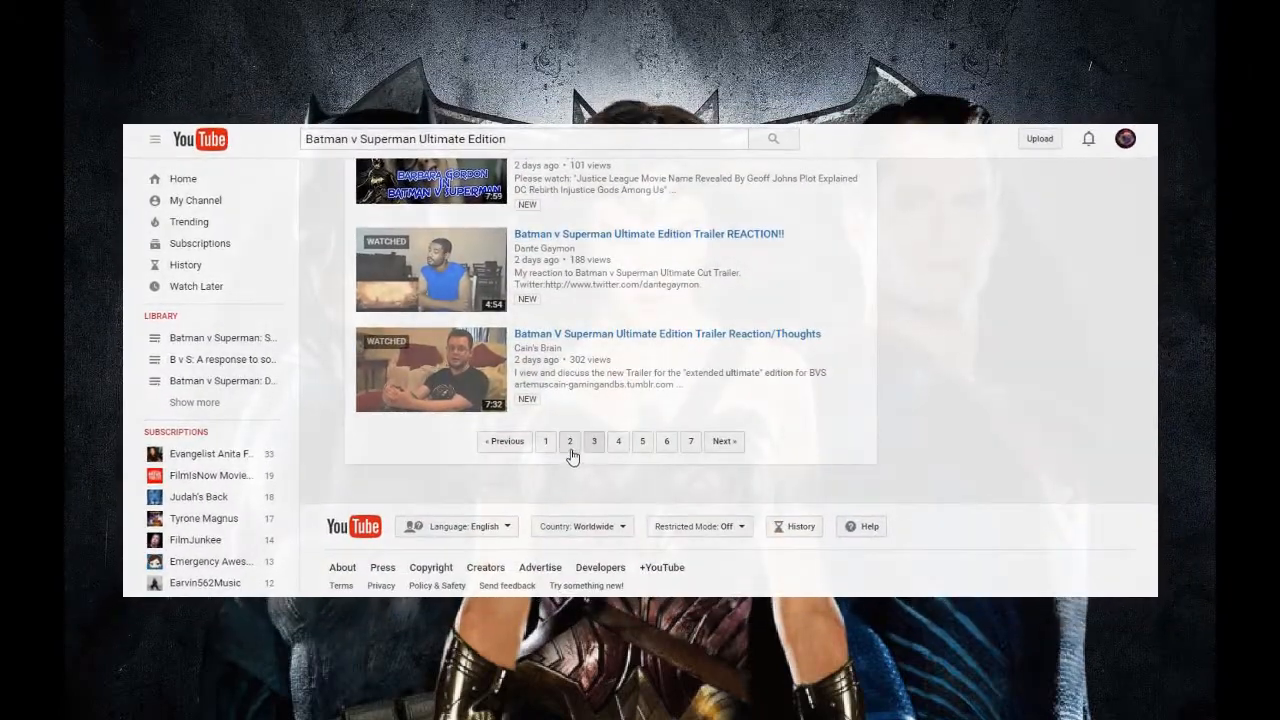
pyautogui.click(570, 442)
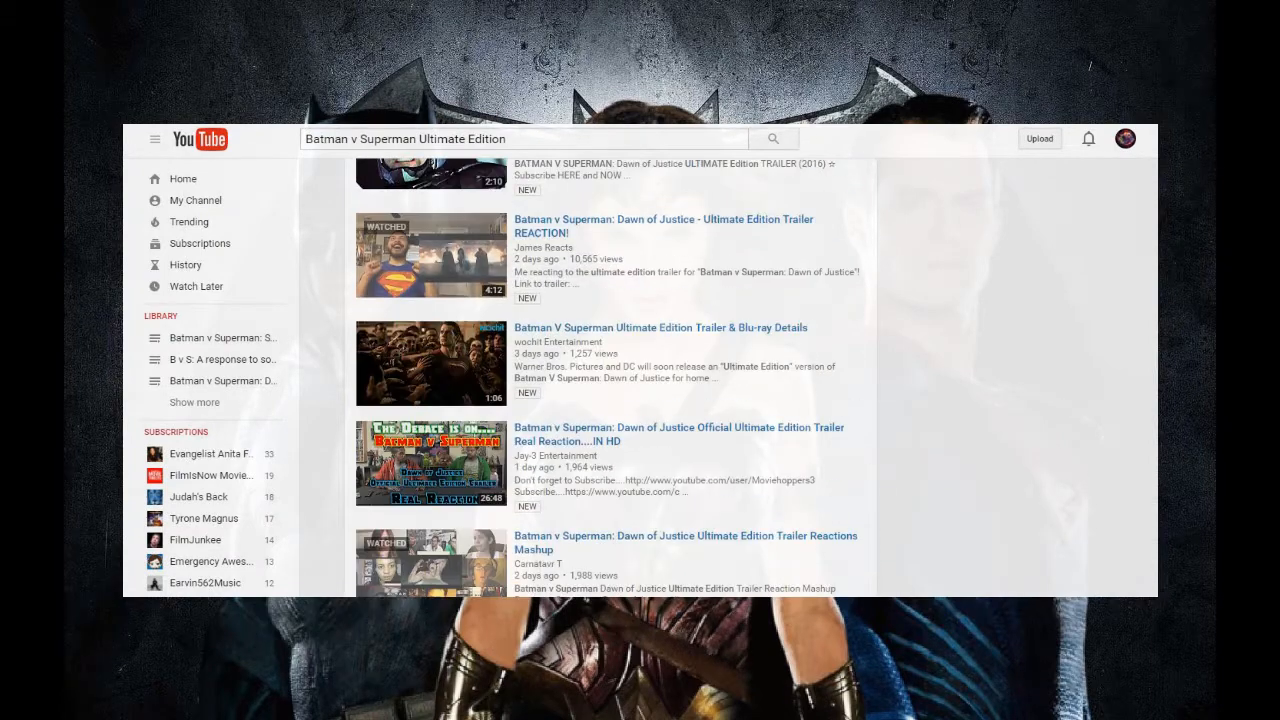
pyautogui.scroll(-3)
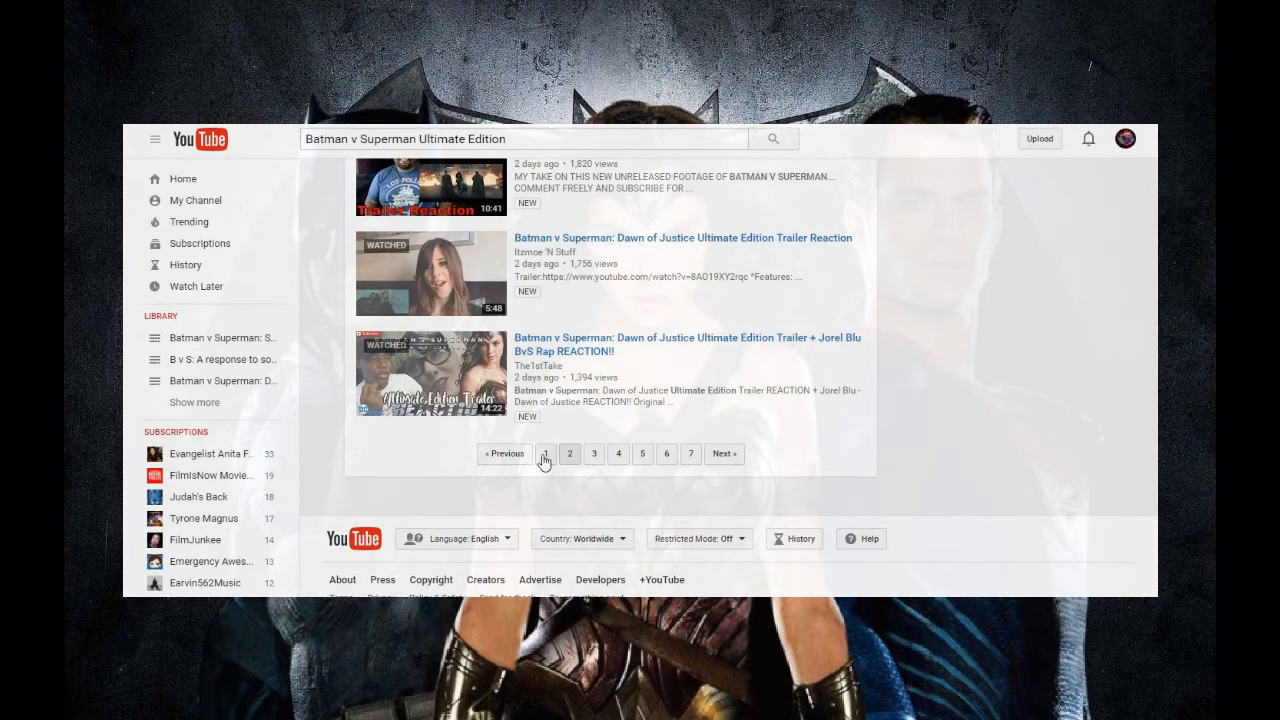
pyautogui.scroll(3)
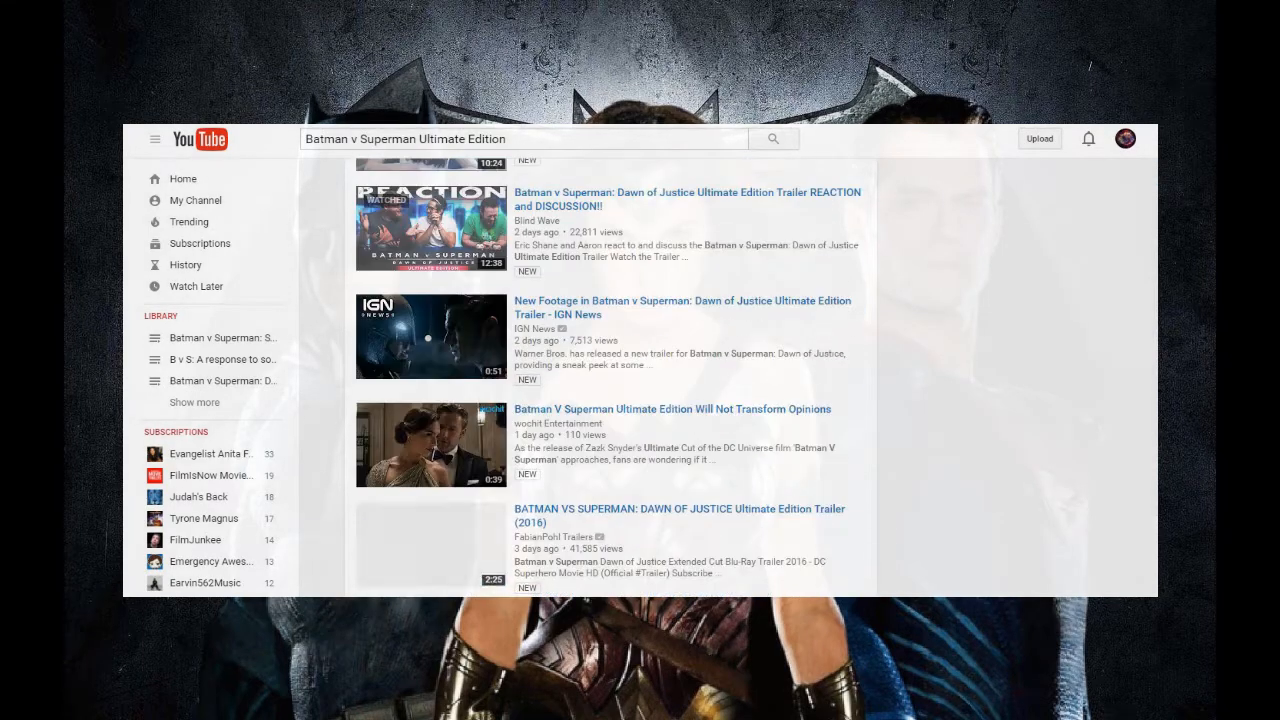
pyautogui.scroll(-3)
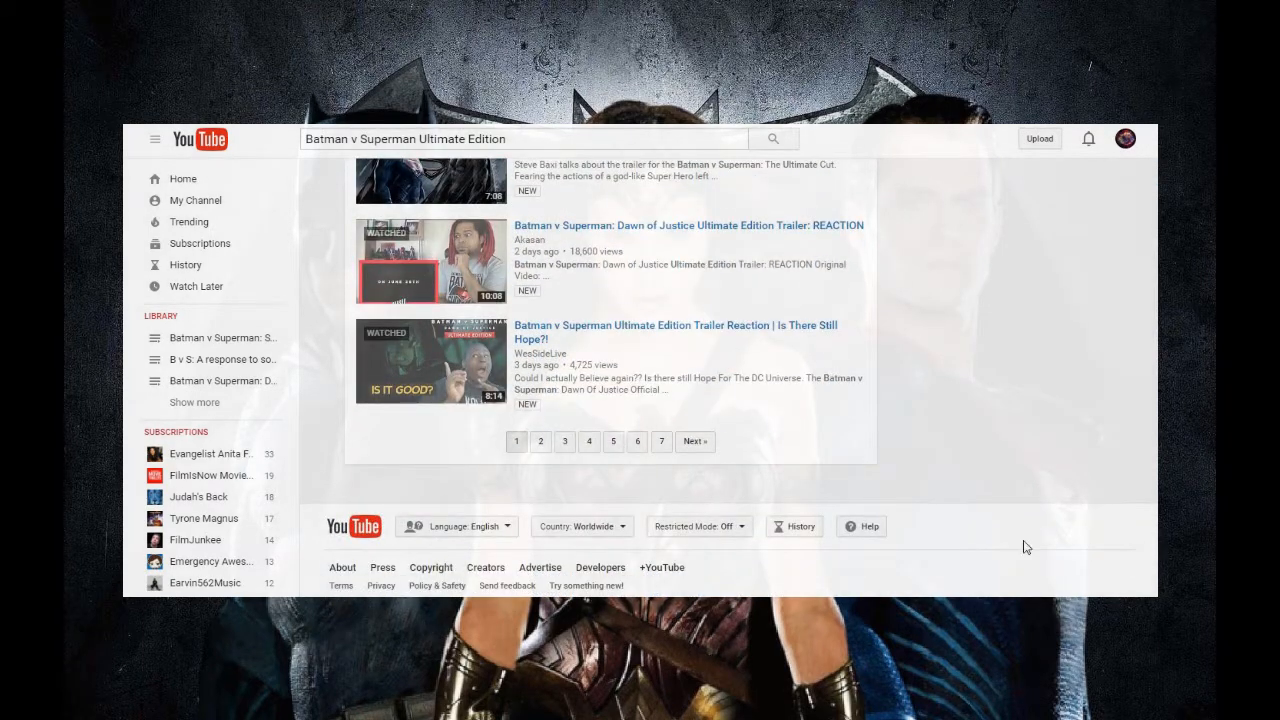